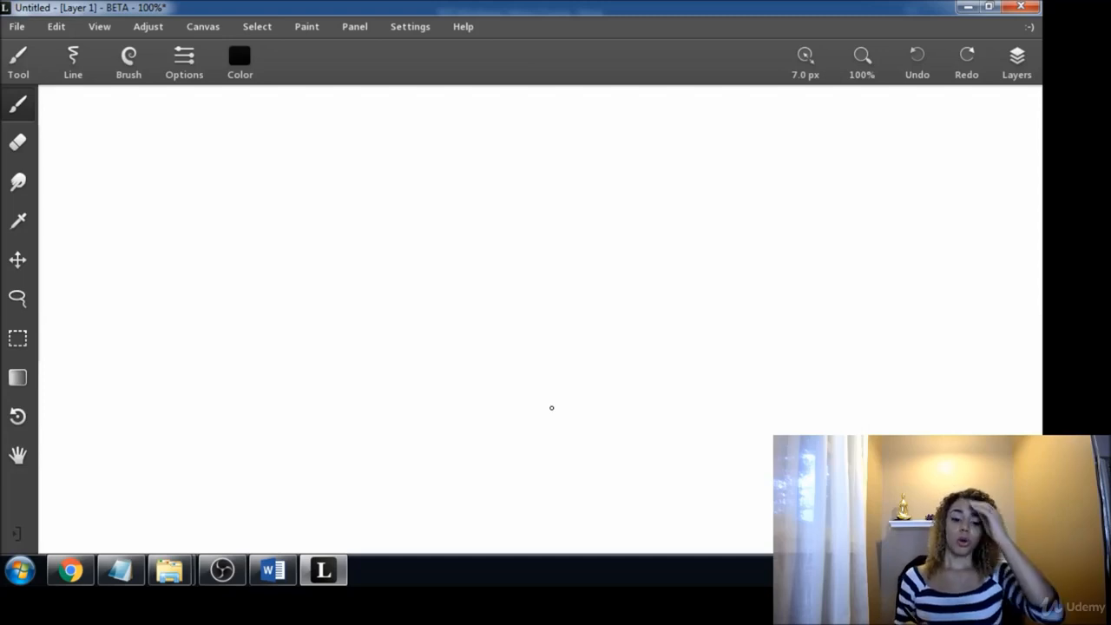
mouse_move(342, 149)
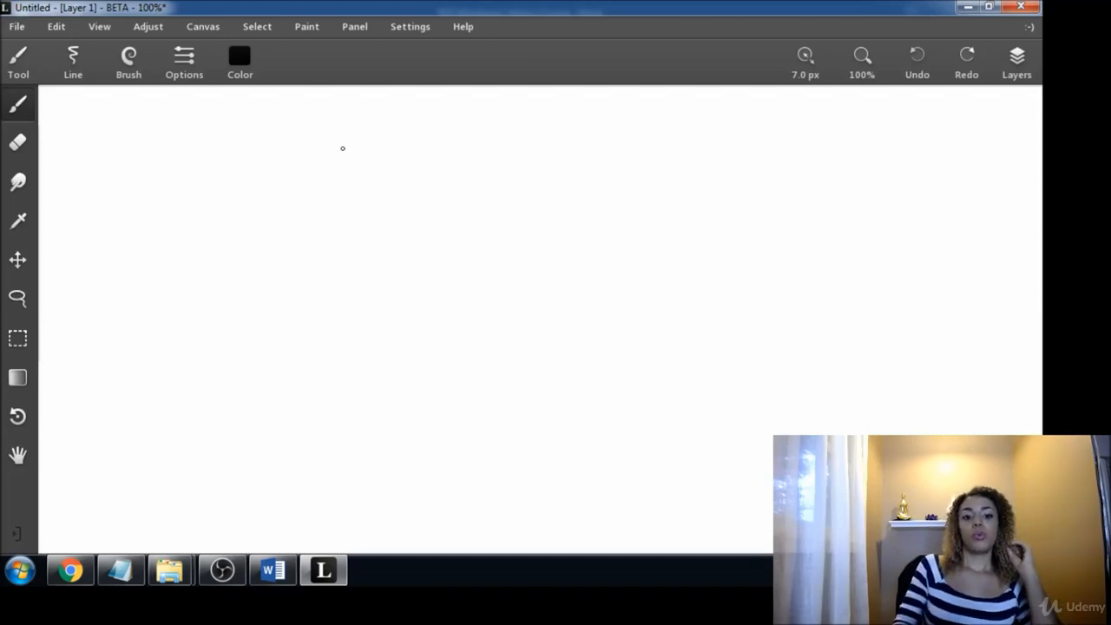
mouse_move(323, 157)
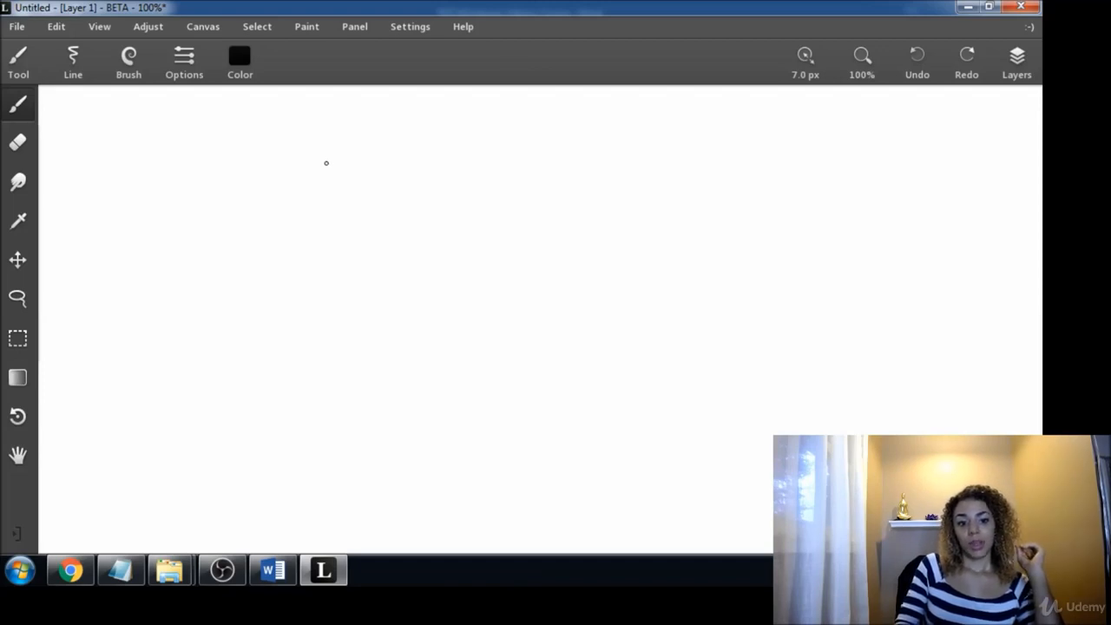
- Hand-letter '1.' followed by the words 'Quality Content' in black brush strokes as the heading
drag(337, 174, 356, 205)
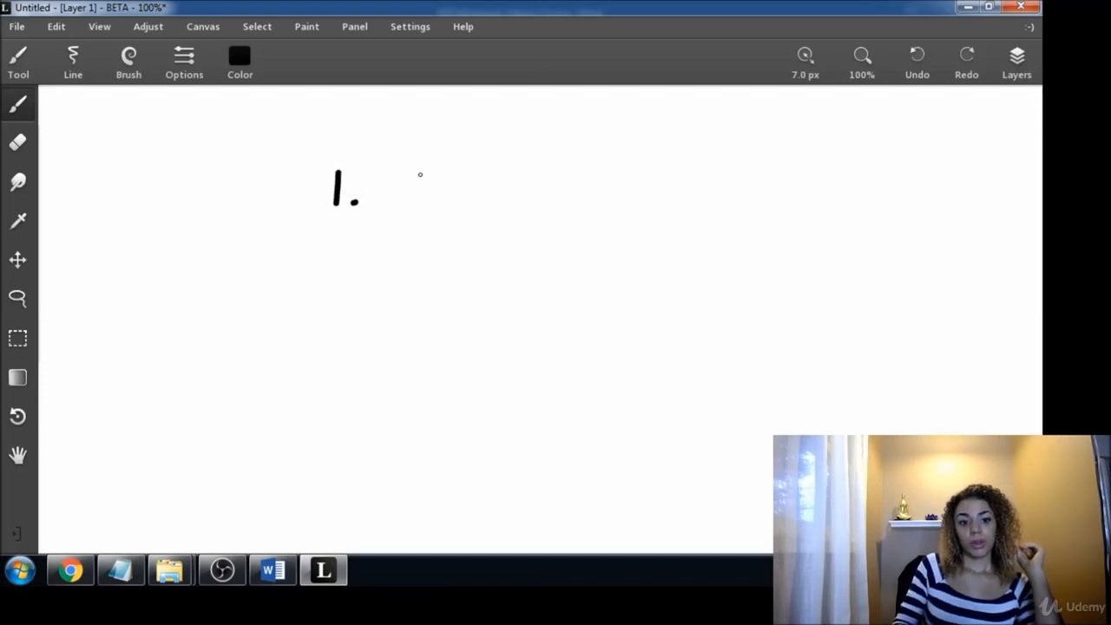
drag(416, 170, 399, 209)
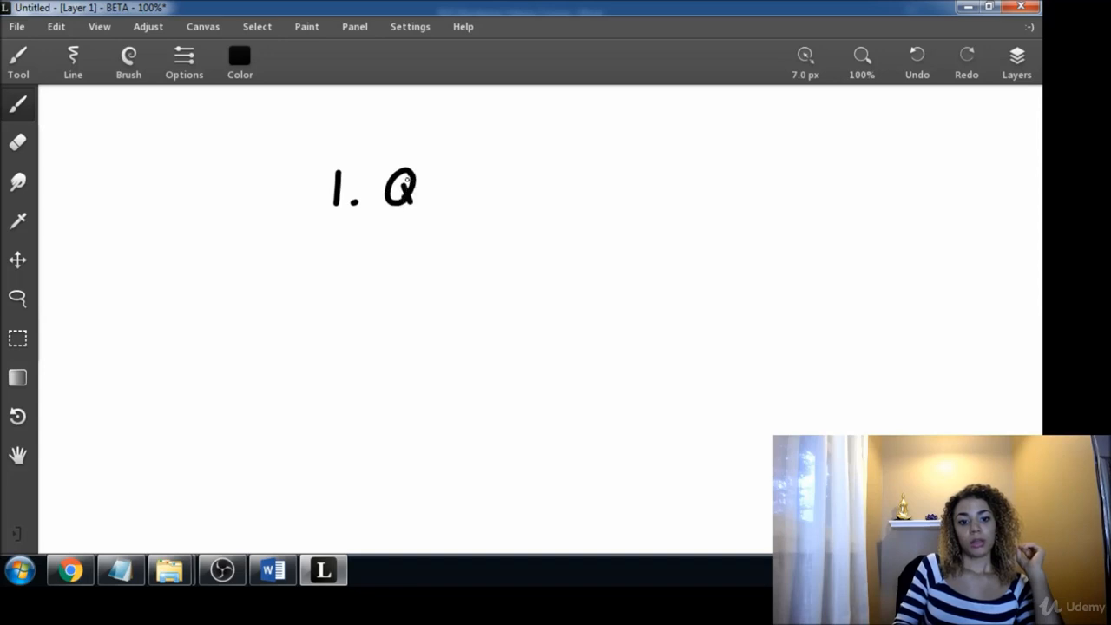
drag(417, 187, 460, 191)
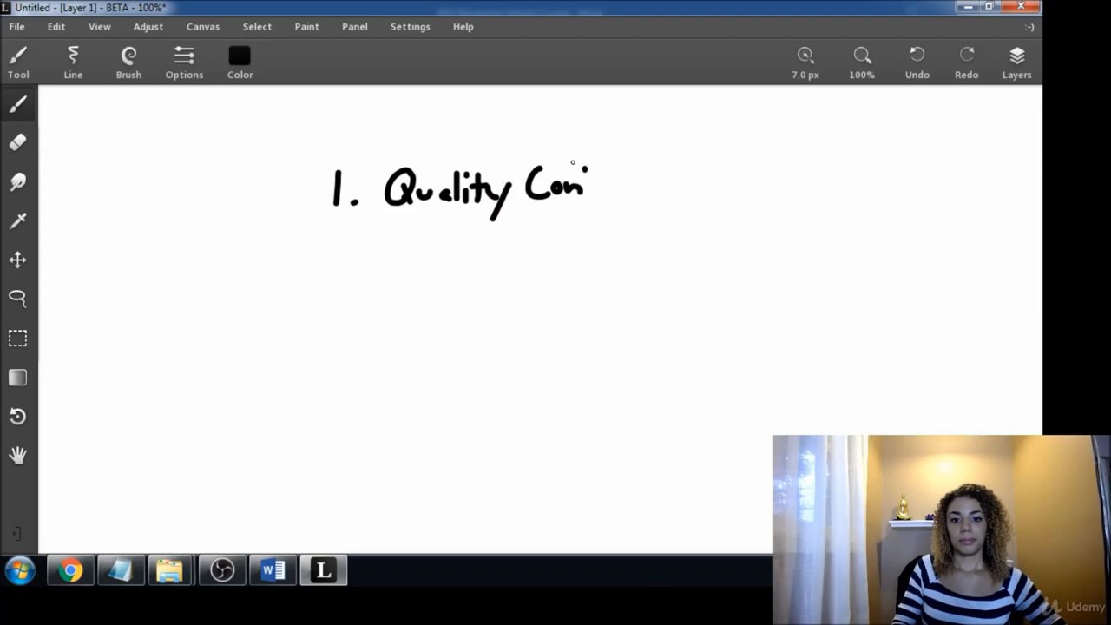
drag(587, 182, 617, 187)
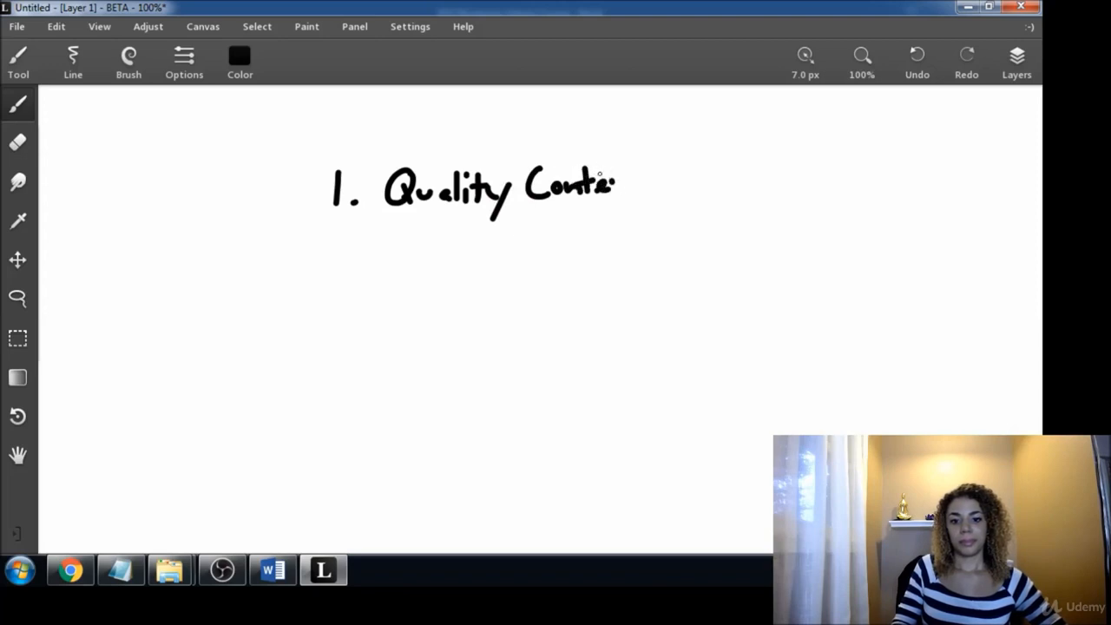
drag(616, 182, 643, 188)
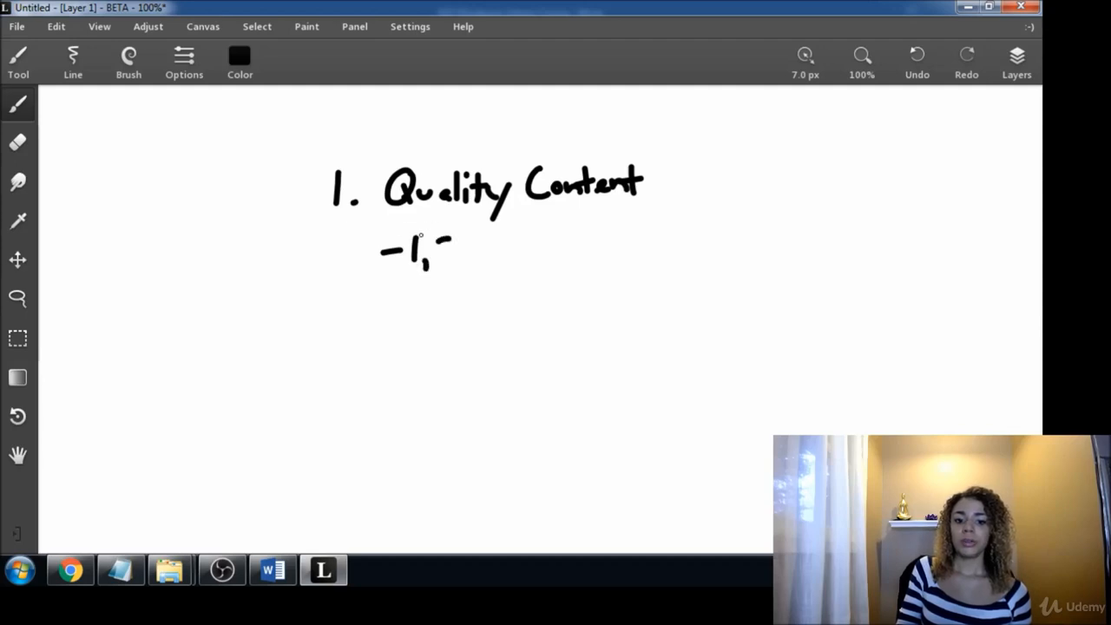
- Brush-write the first bullet '- 1,500-3,000 Words' beneath the heading
drag(434, 252, 468, 252)
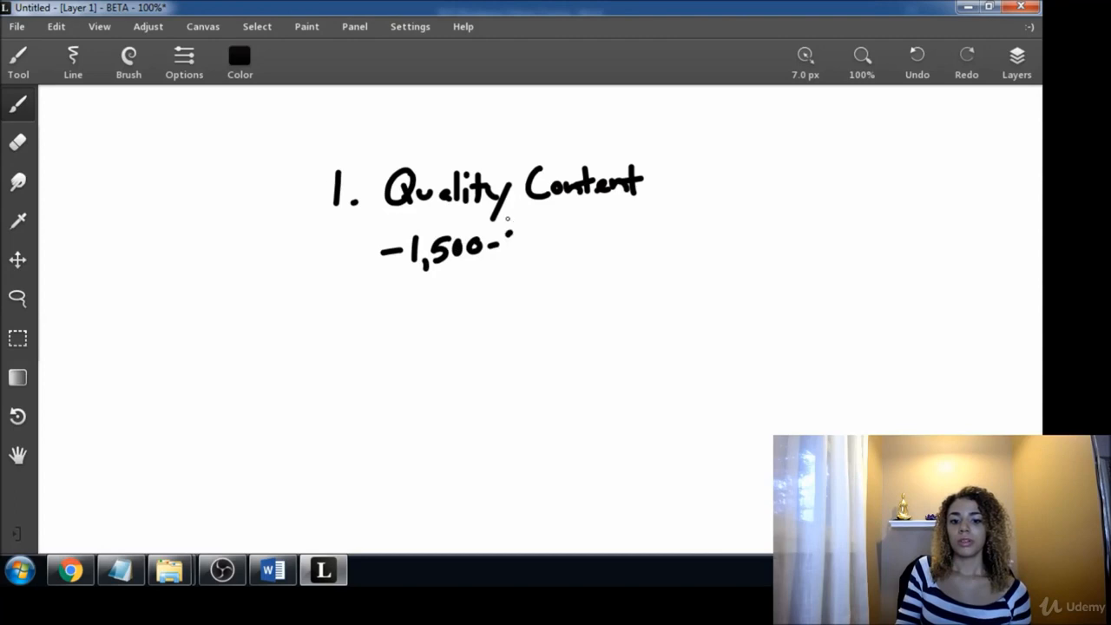
drag(512, 235, 517, 251)
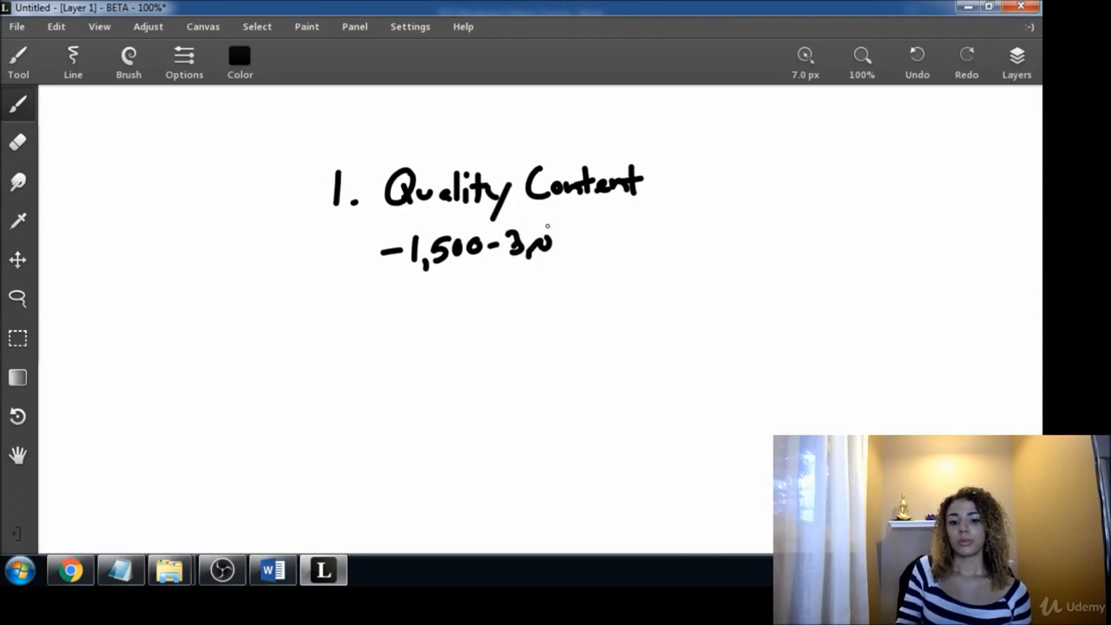
drag(546, 252, 581, 243)
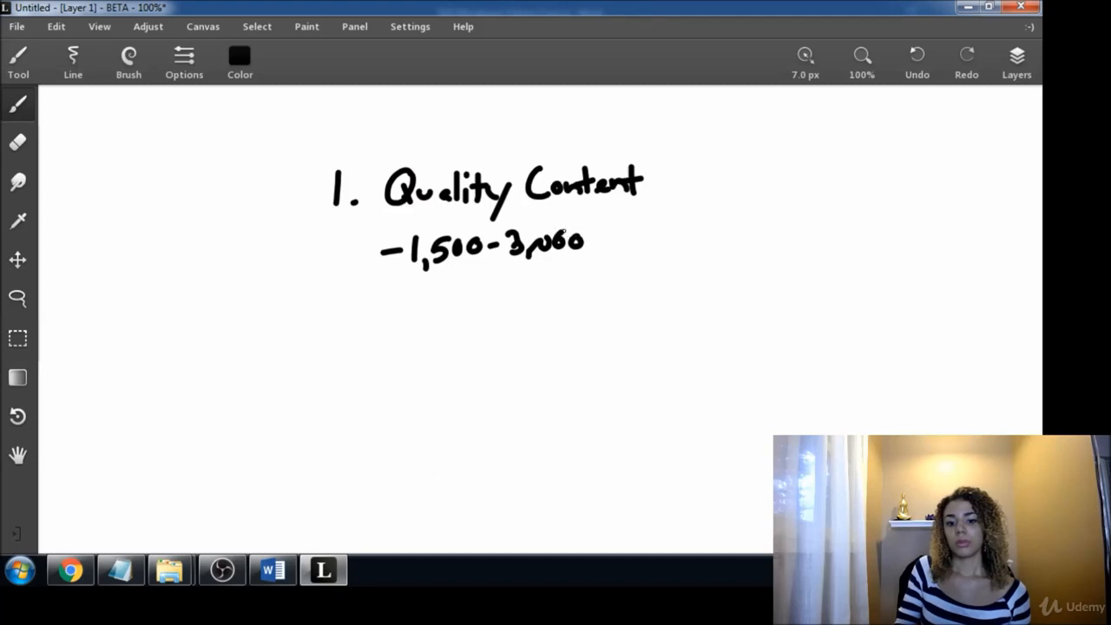
drag(607, 229, 617, 247)
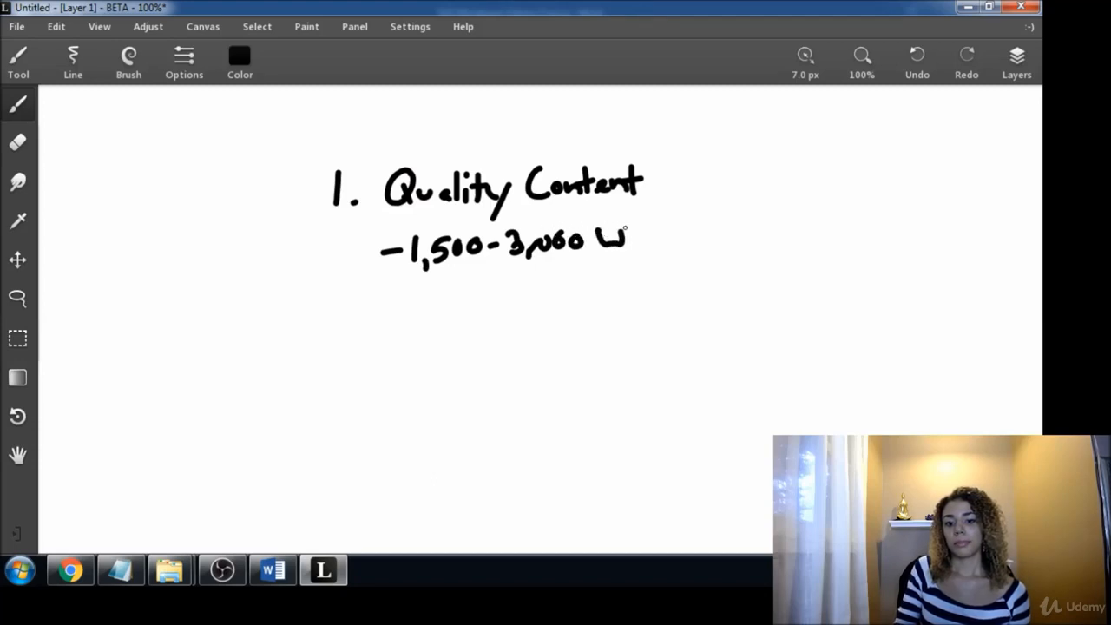
drag(625, 239, 674, 240)
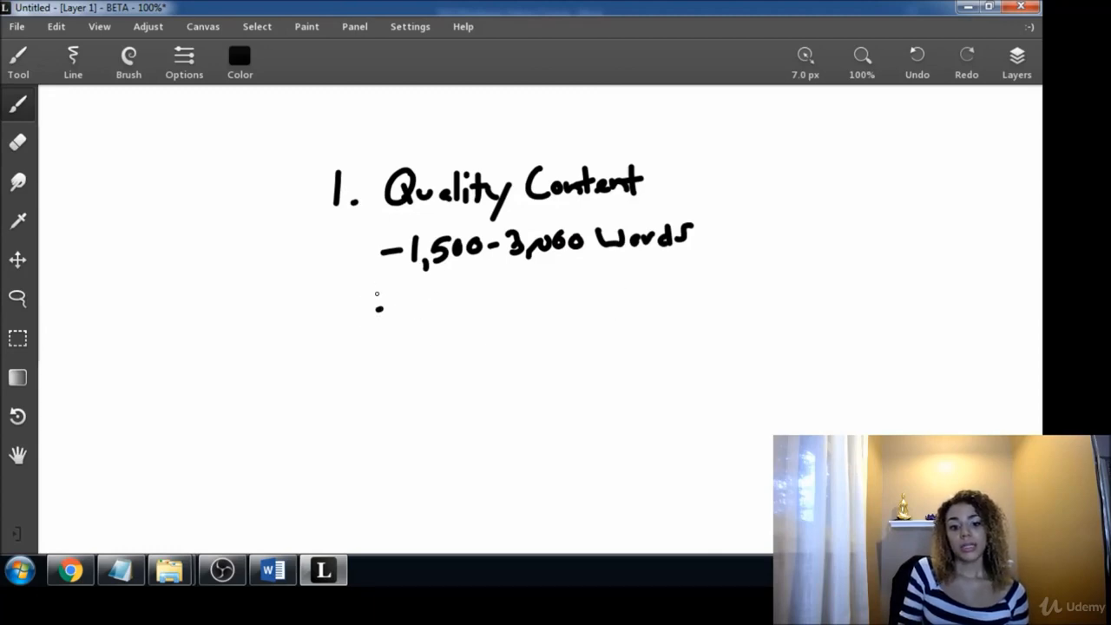
- Brush-write the second bullet '- Readability' under the word-count line
drag(375, 305, 397, 304)
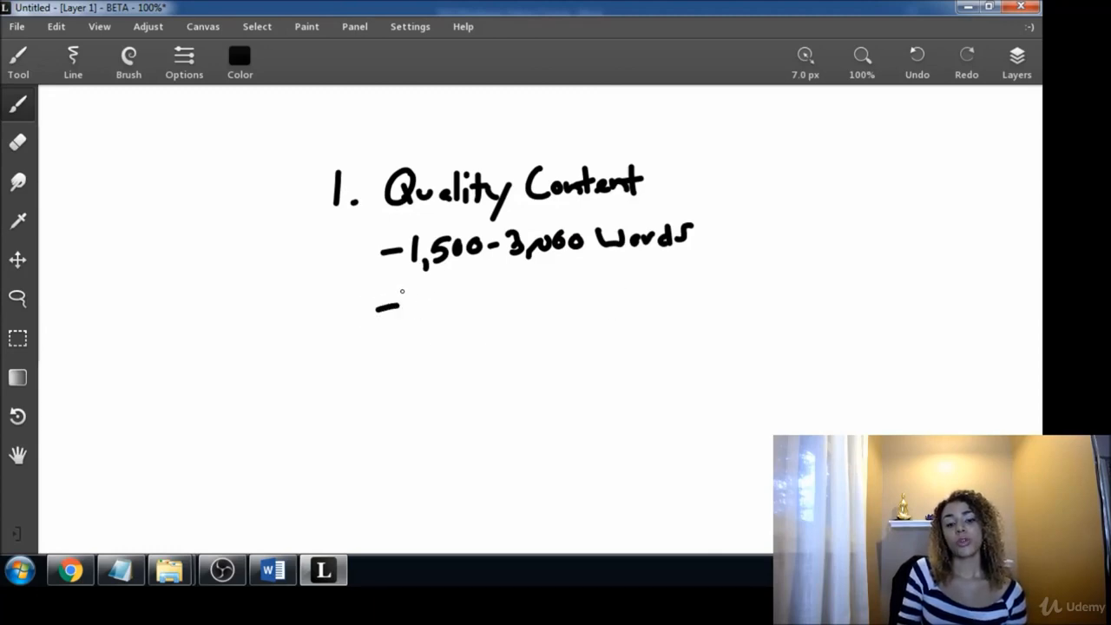
drag(402, 309, 416, 299)
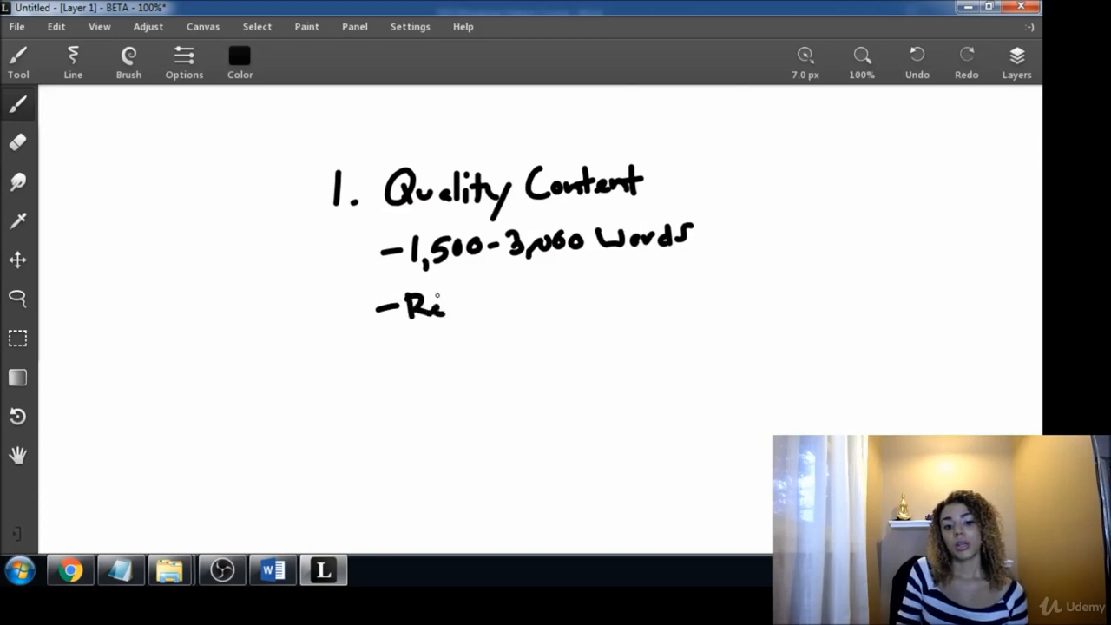
drag(437, 303, 473, 312)
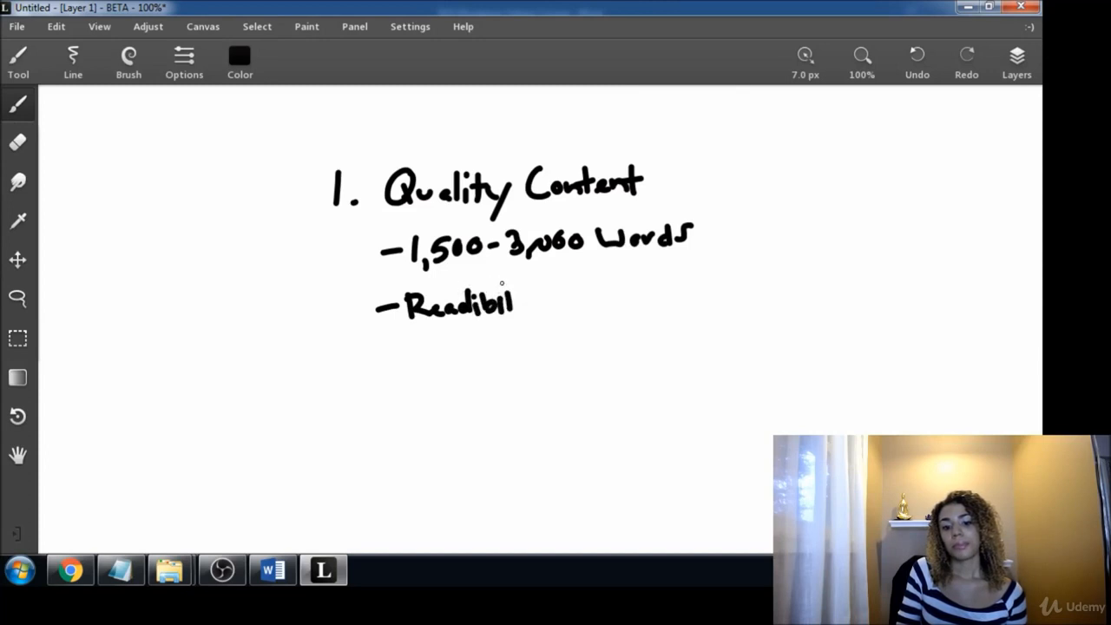
drag(514, 291, 521, 316)
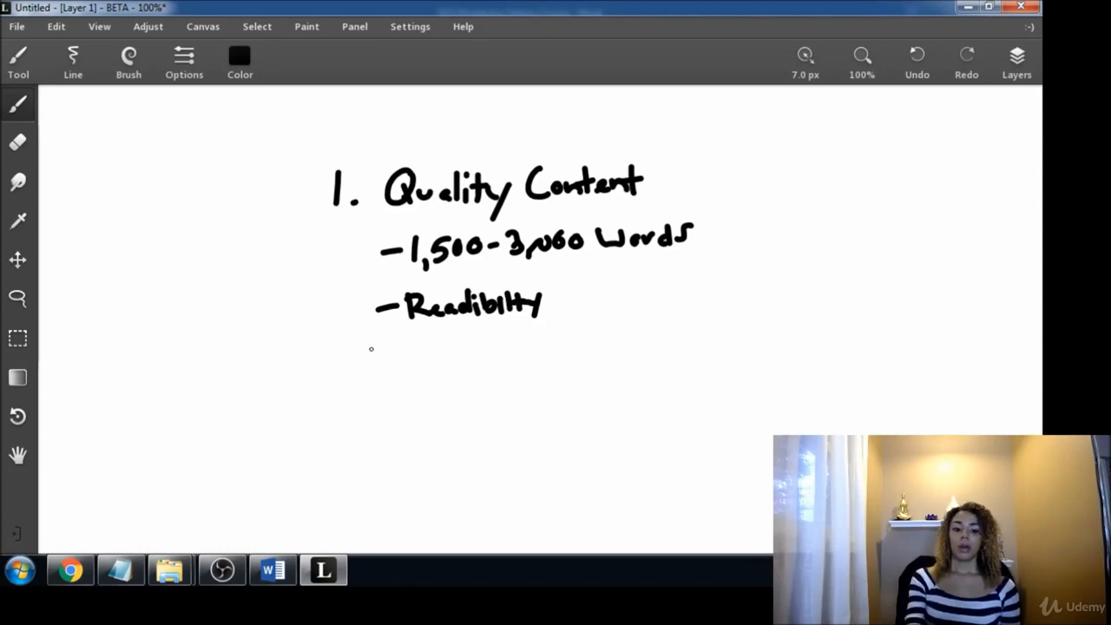
- Brush-write the third bullet '- Optimization' below the readability line
drag(379, 358, 413, 356)
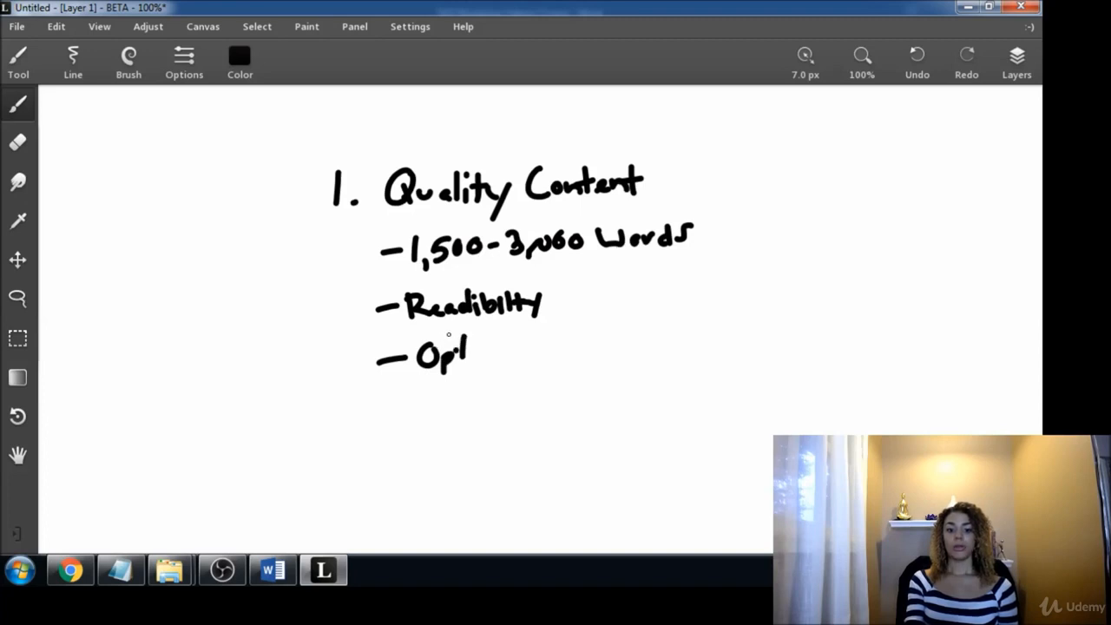
drag(469, 356, 507, 351)
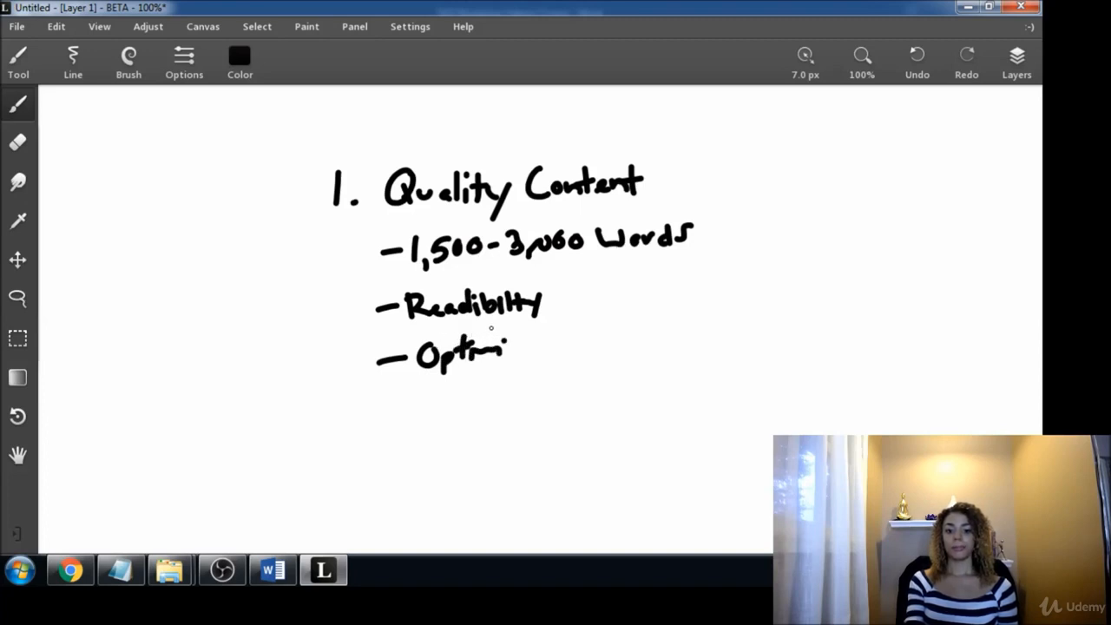
drag(507, 351, 552, 347)
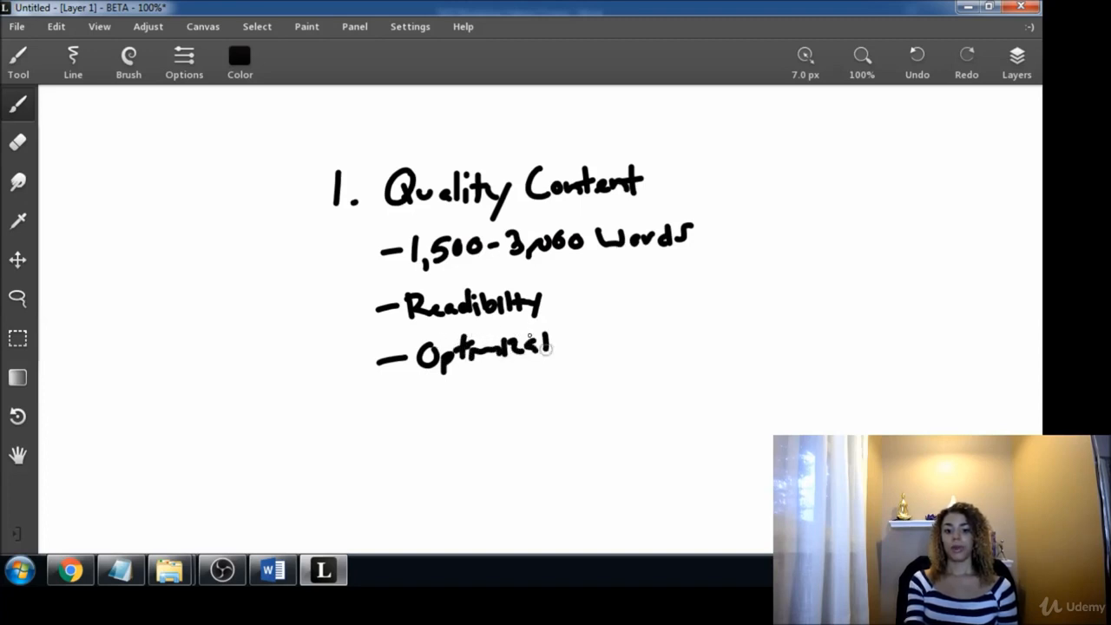
drag(529, 347, 586, 339)
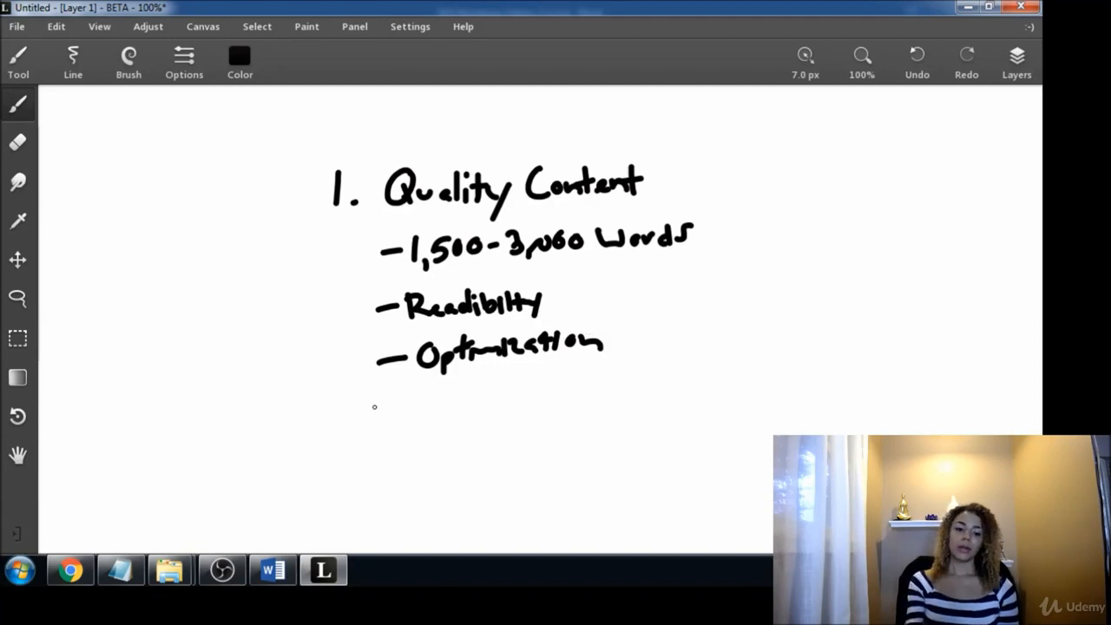
- Brush-write the fourth bullet '- Media (graphics, video, audio)' below Optimization
drag(378, 406, 408, 403)
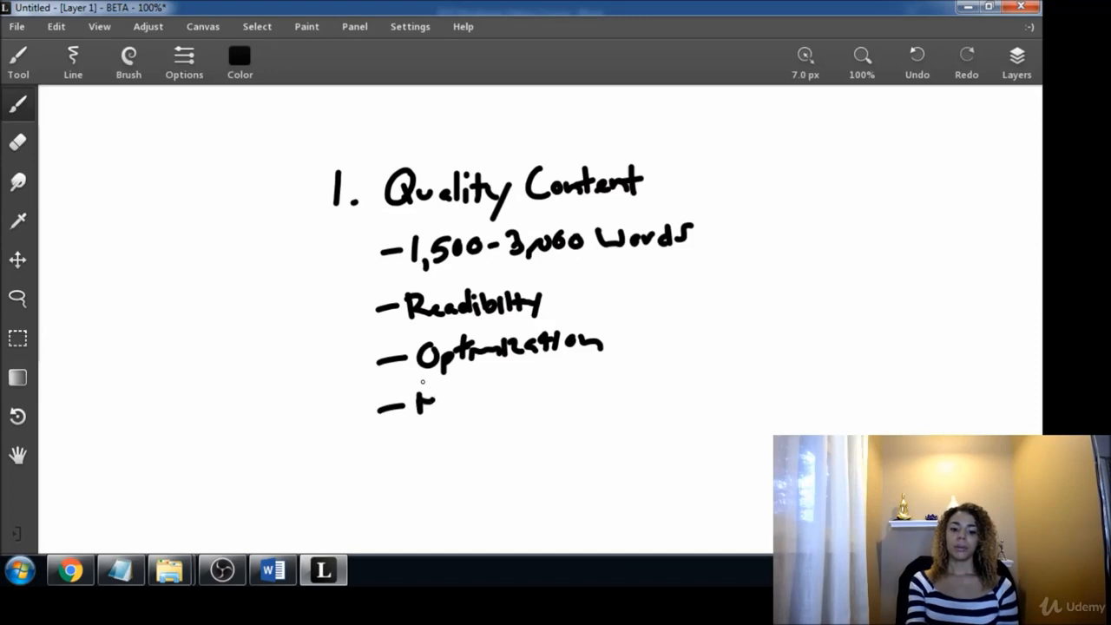
drag(437, 399, 472, 403)
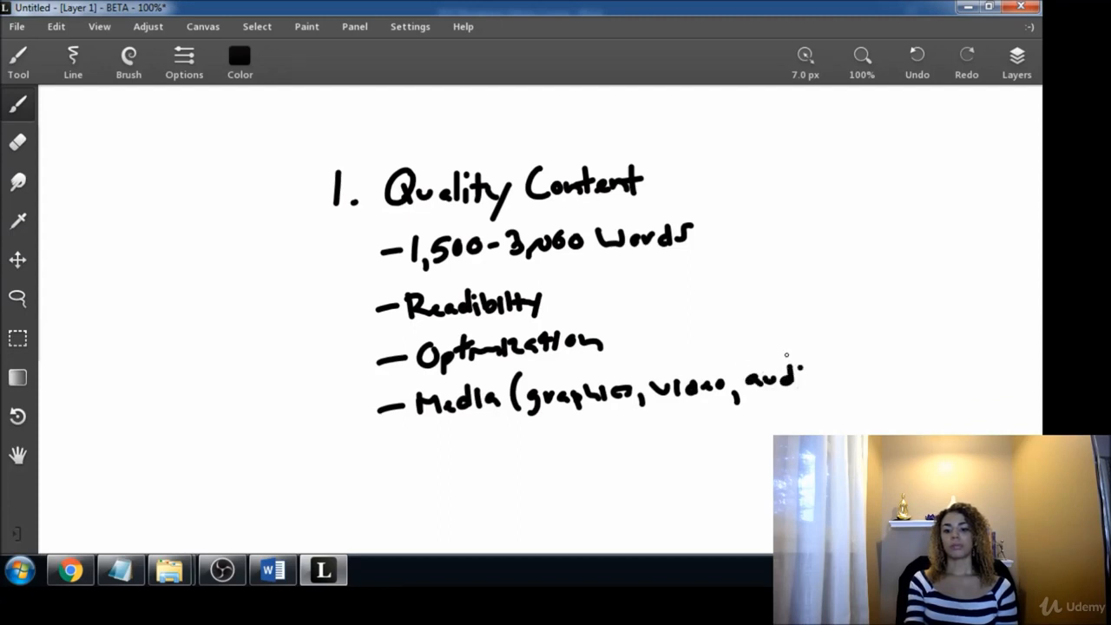
drag(785, 365, 819, 386)
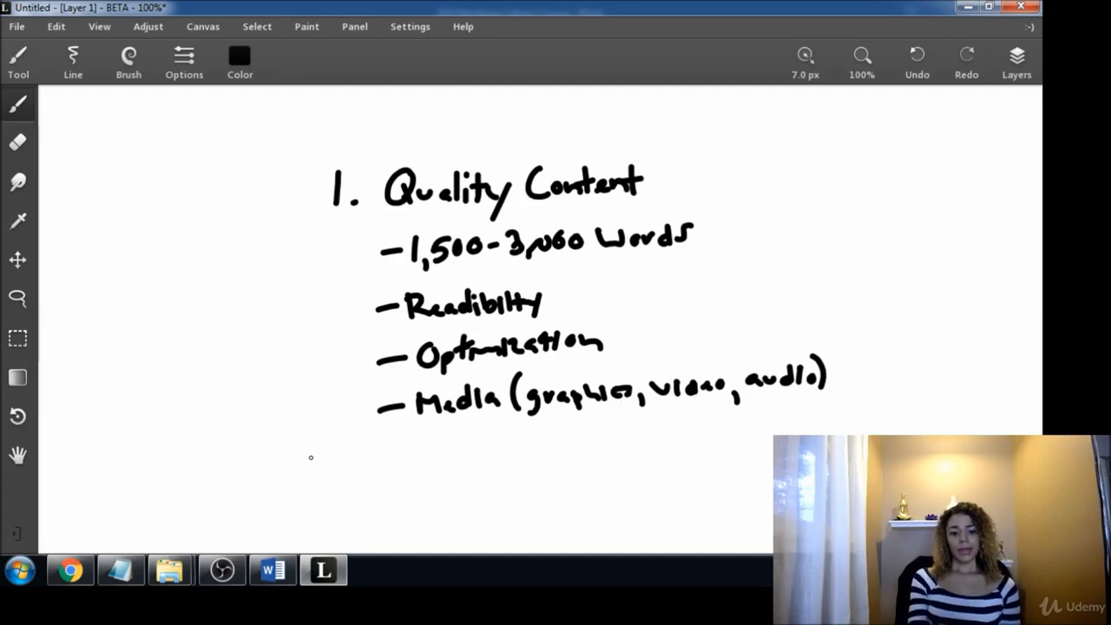
mouse_move(311, 448)
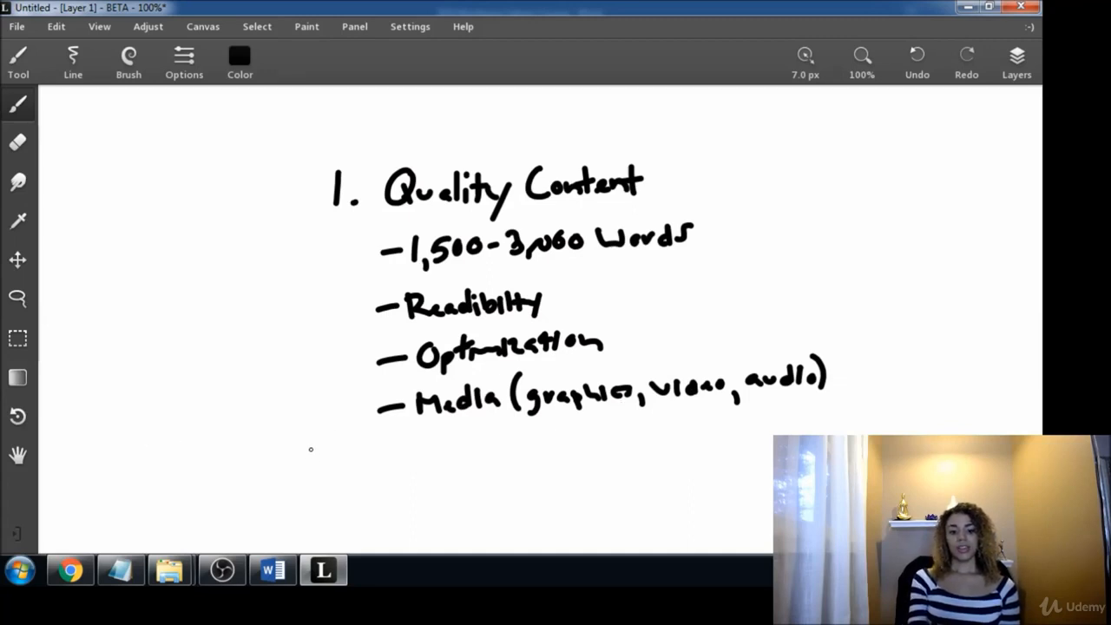